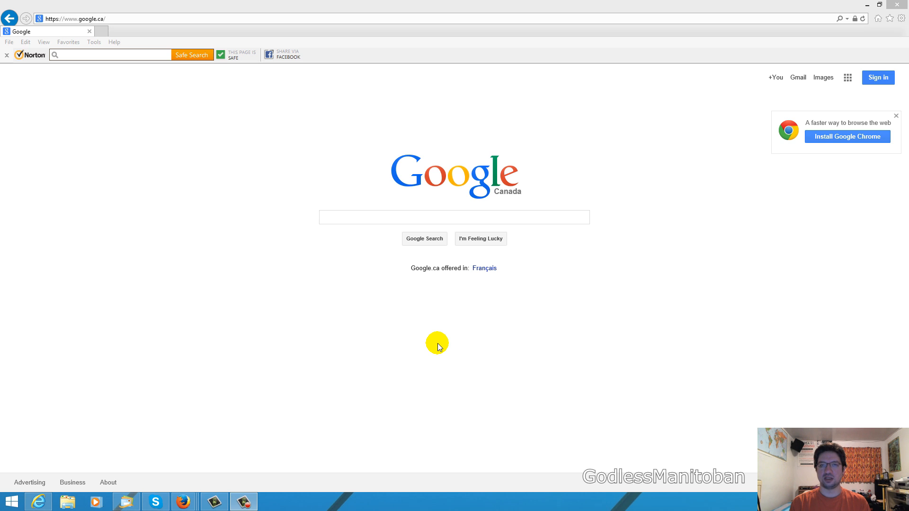
pyautogui.moveTo(283, 240)
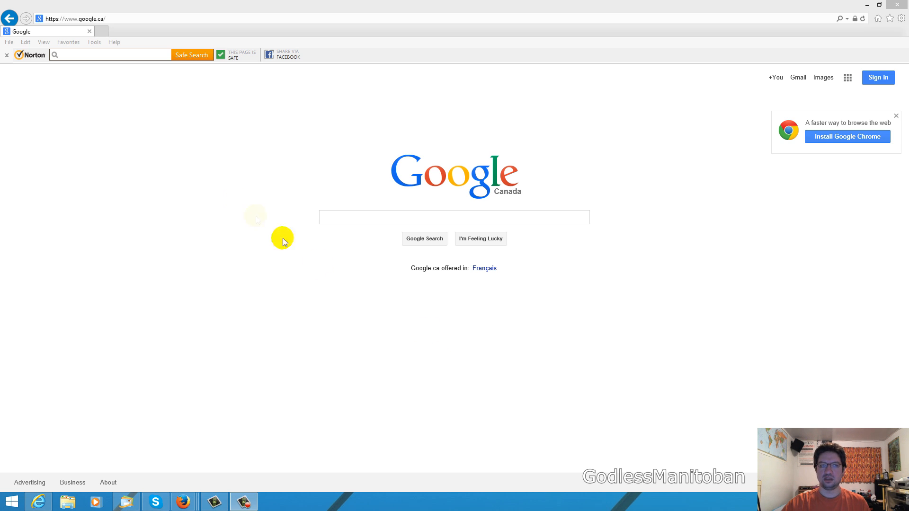
# Open Internet Options from the Tools menu.
pyautogui.click(93, 41)
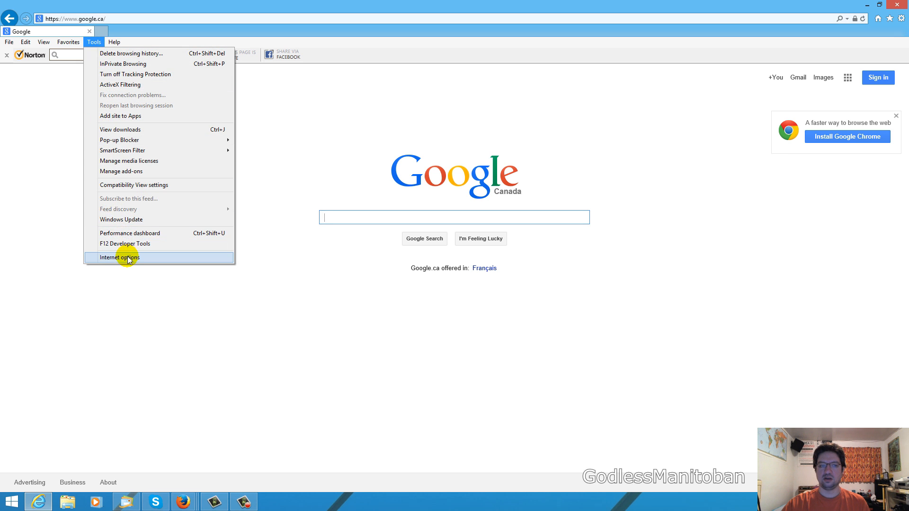
pyautogui.click(119, 258)
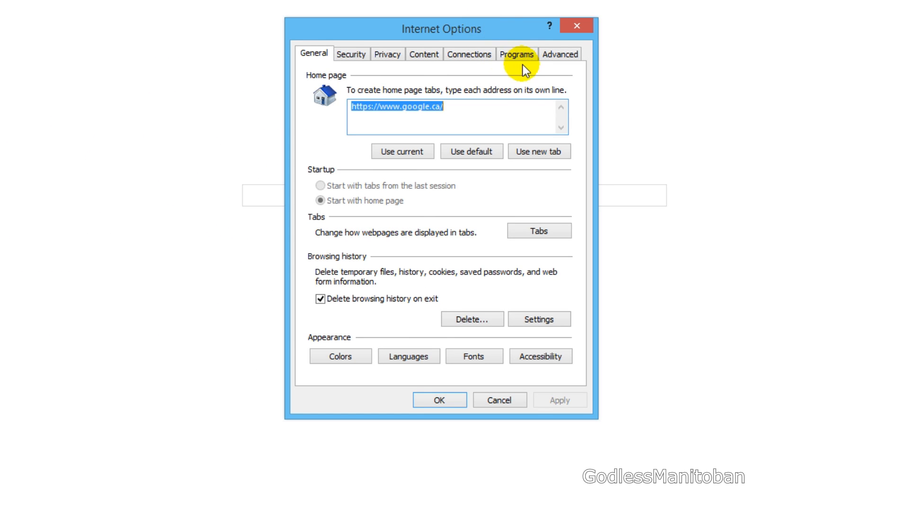
# In Advanced security settings, enable Enhanced Protected Mode and its 64-bit processes option.
pyautogui.click(559, 54)
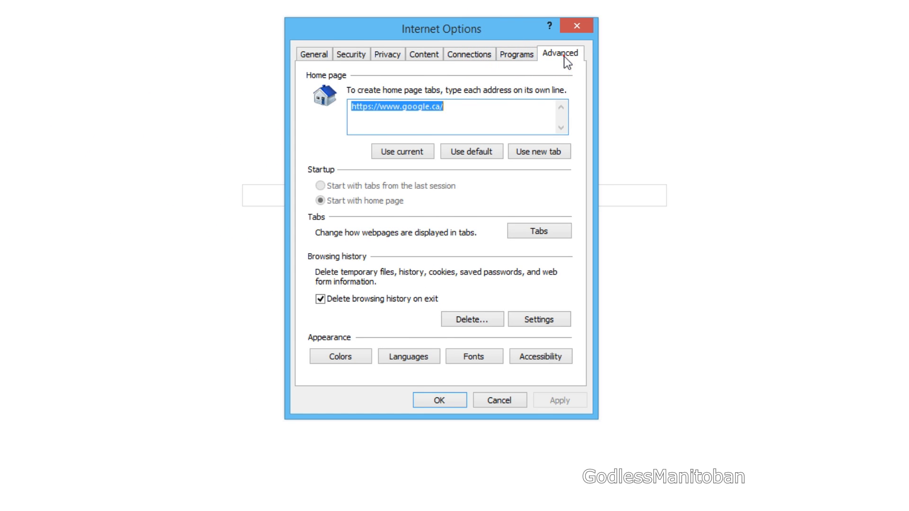
pyautogui.click(559, 53)
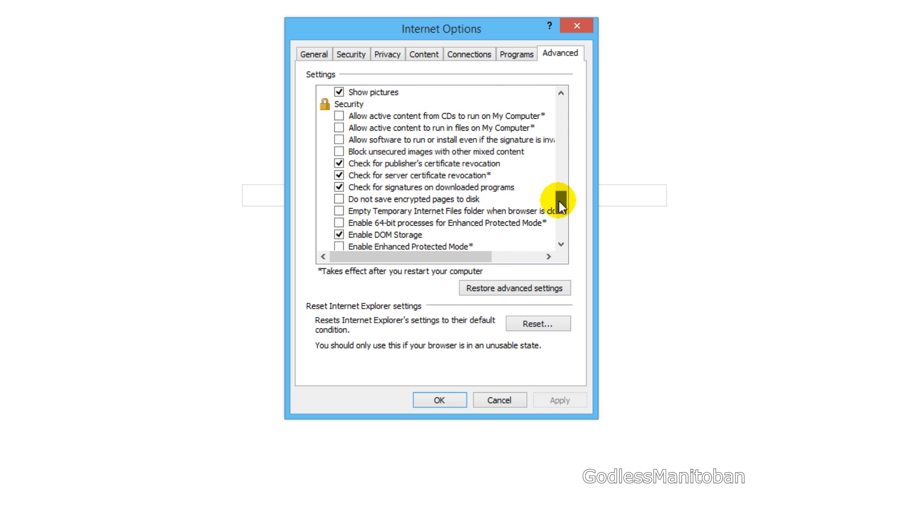
pyautogui.scroll(-3)
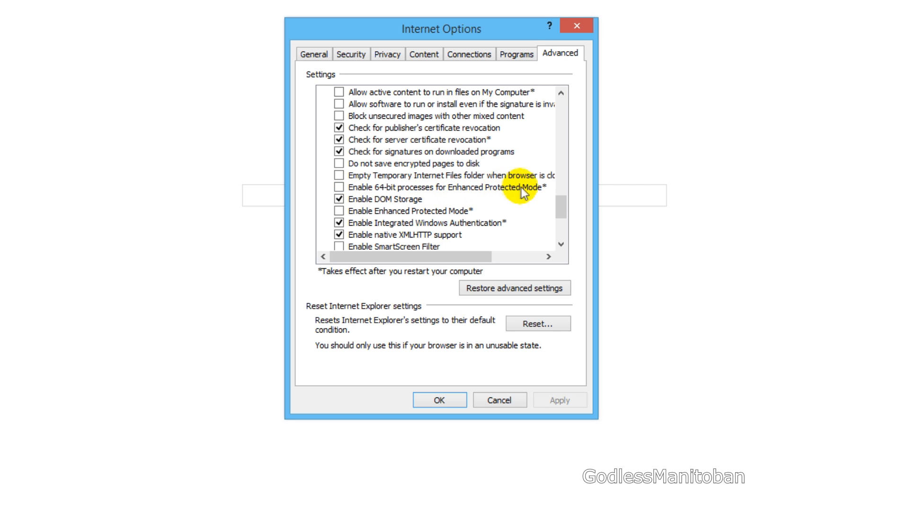
pyautogui.moveTo(536, 192)
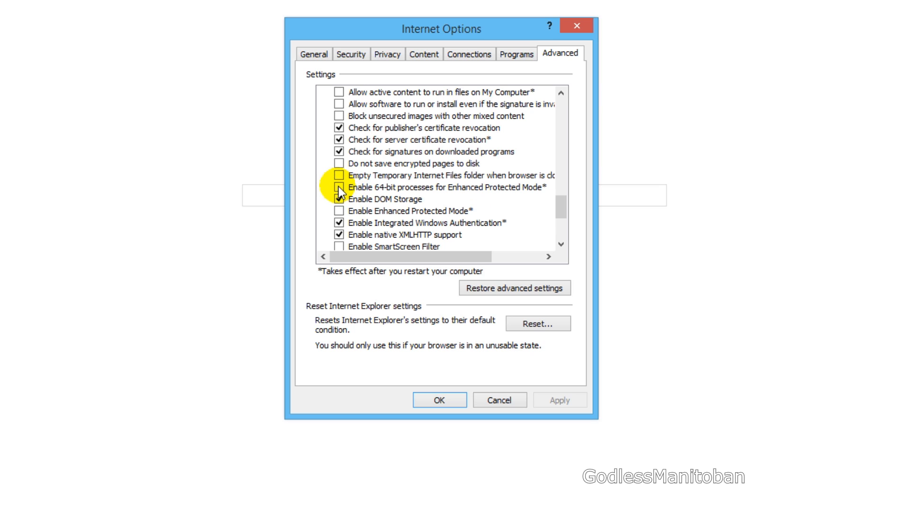
pyautogui.click(339, 210)
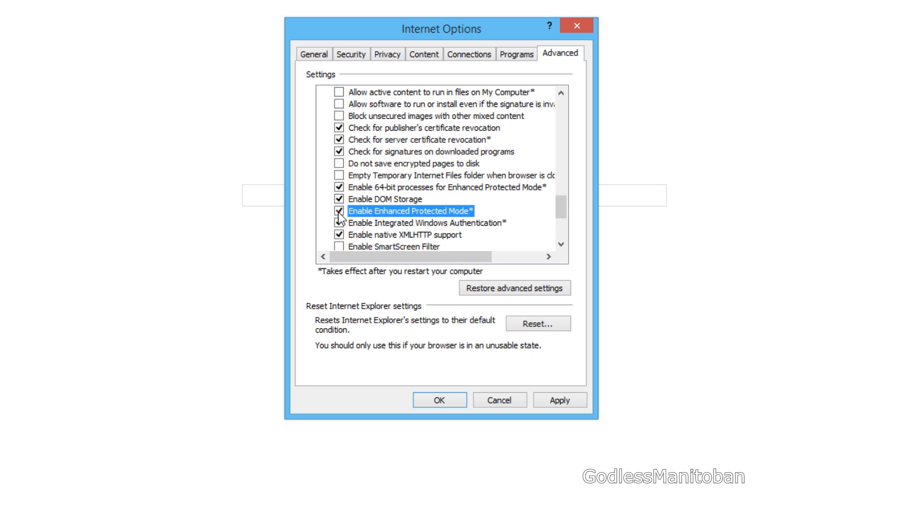
pyautogui.click(558, 400)
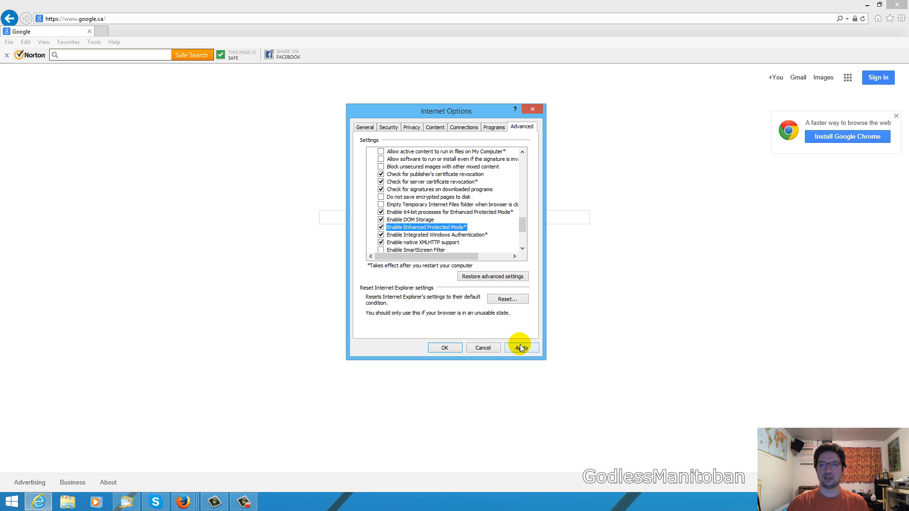
# Apply the Enhanced Protected Mode changes and close Internet Options, returning to Google Canada.
pyautogui.click(520, 348)
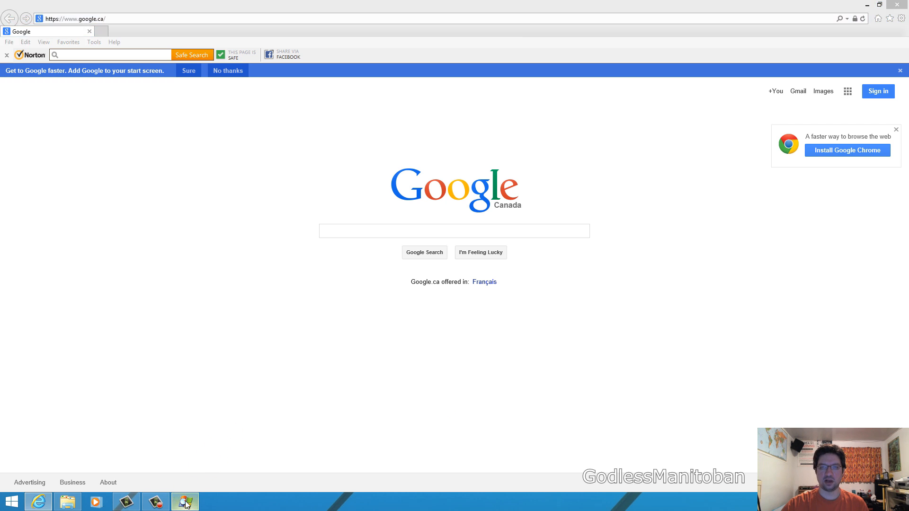
# Bring up Process Explorer to show the two iexplore.exe processes under svchost.exe.
pyautogui.click(184, 502)
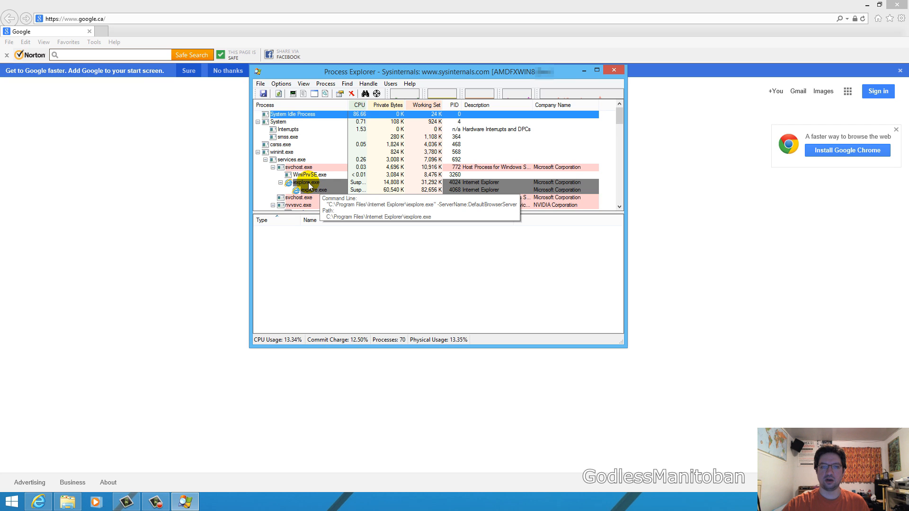
pyautogui.rightClick(304, 182)
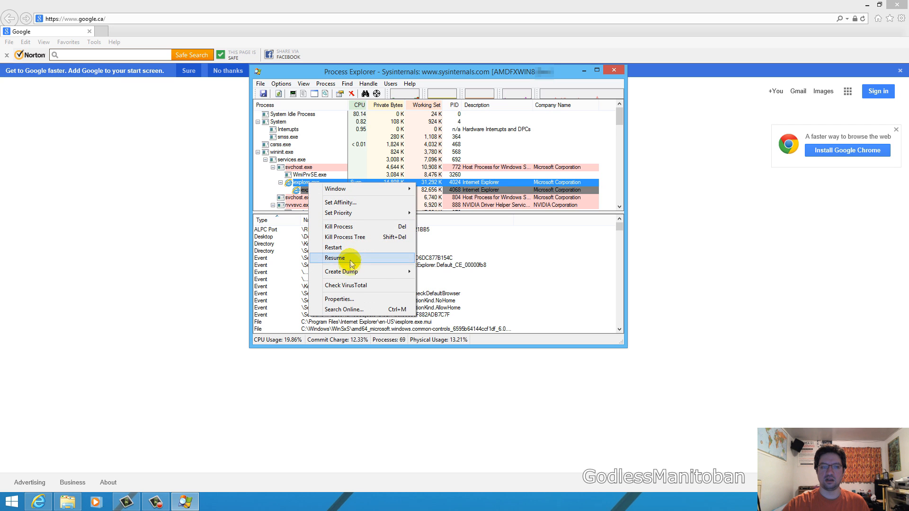
pyautogui.moveTo(356, 299)
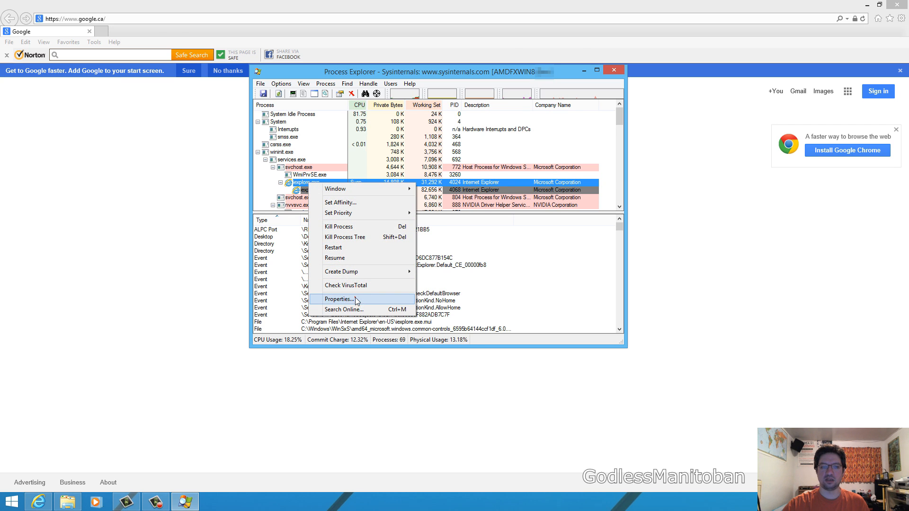
pyautogui.click(338, 299)
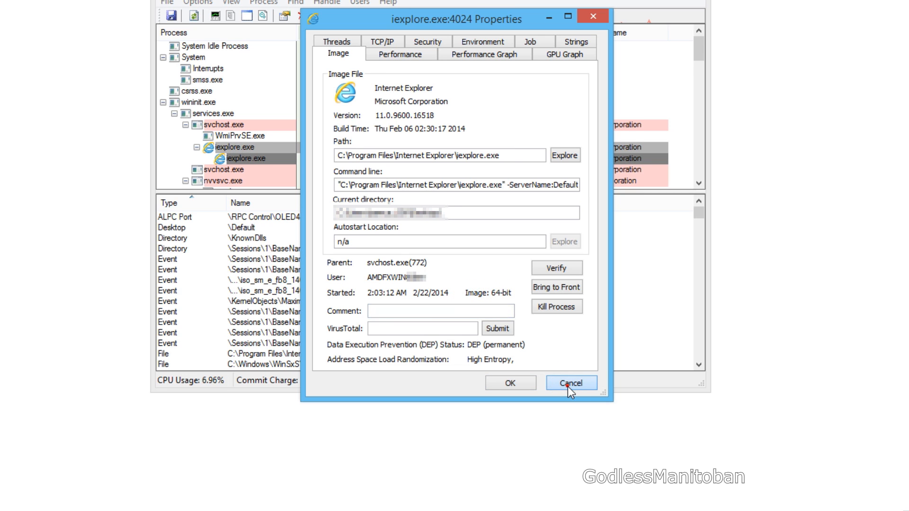
pyautogui.click(569, 383)
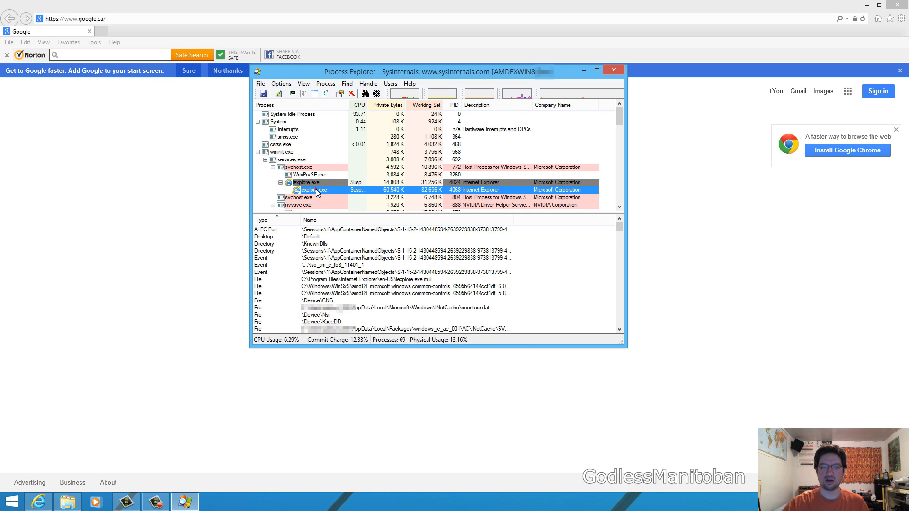
# View properties of child iexplore.exe PID 4068, confirming a 64-bit image with parent 4024.
pyautogui.doubleClick(313, 190)
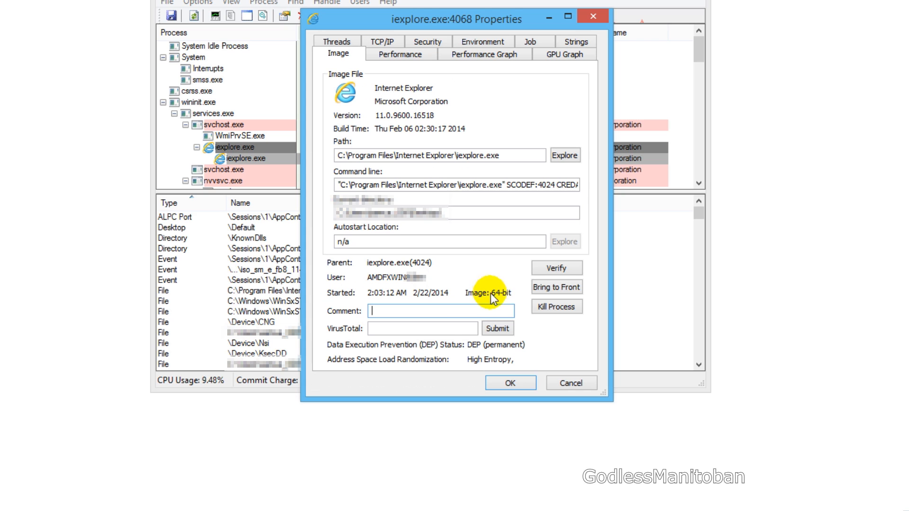
pyautogui.moveTo(508, 302)
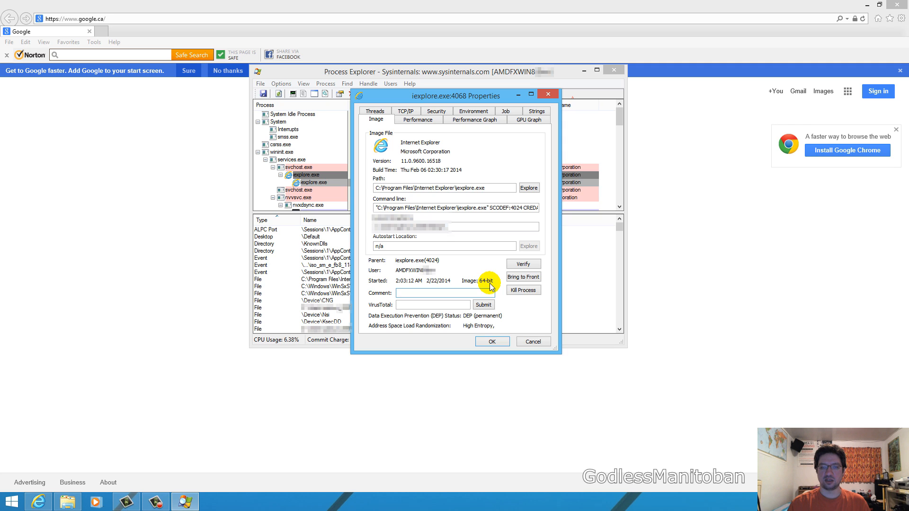
pyautogui.click(432, 293)
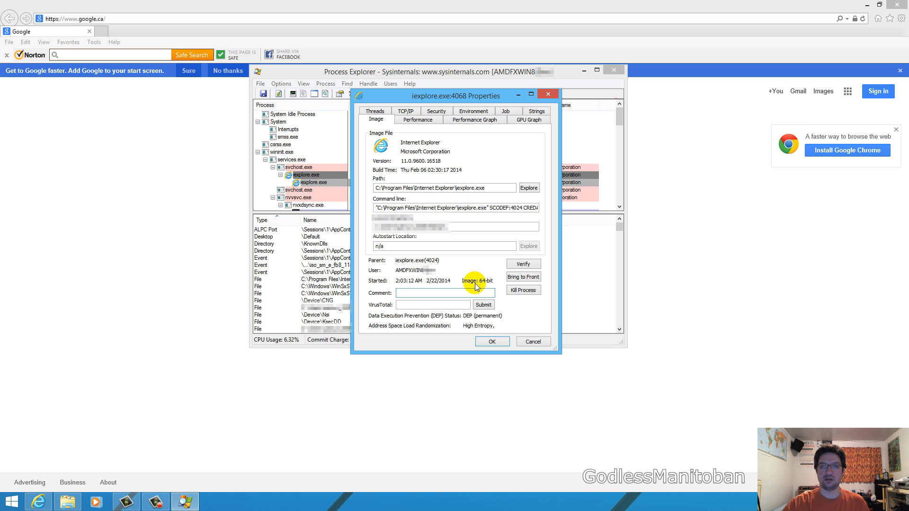
pyautogui.click(443, 293)
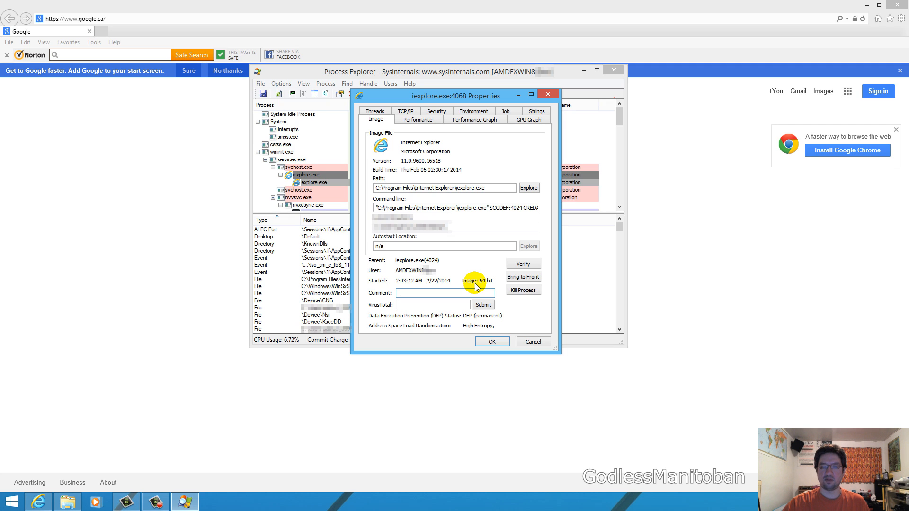